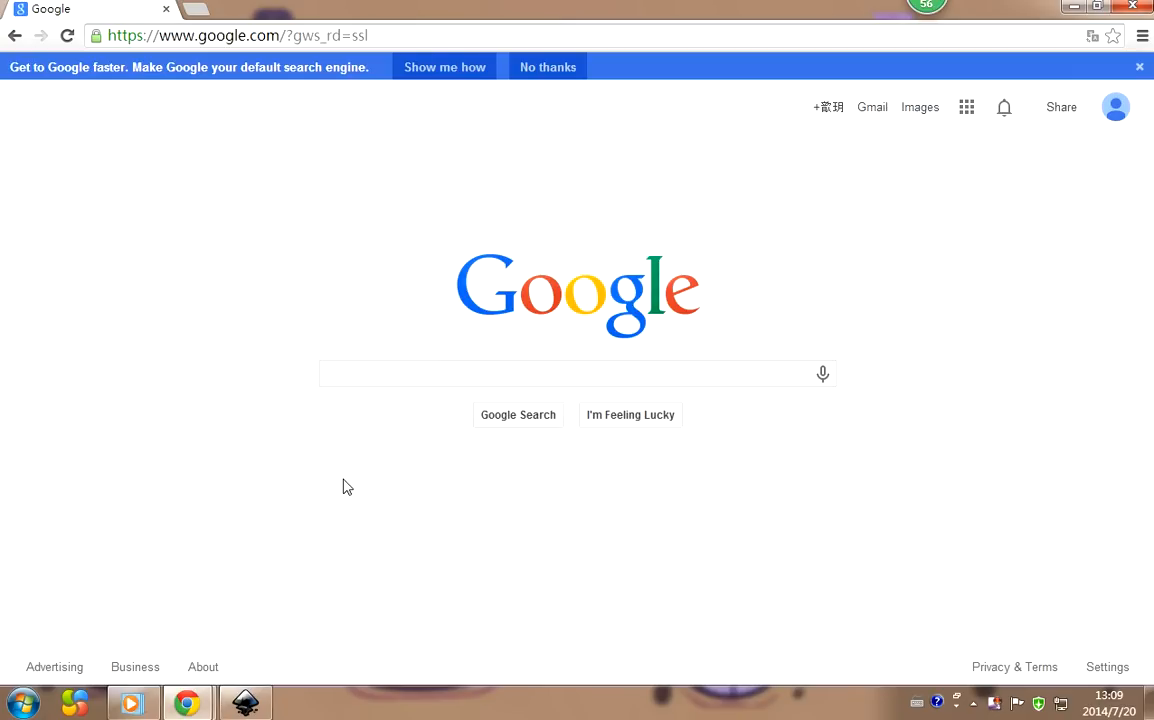
pyautogui.moveTo(420, 316)
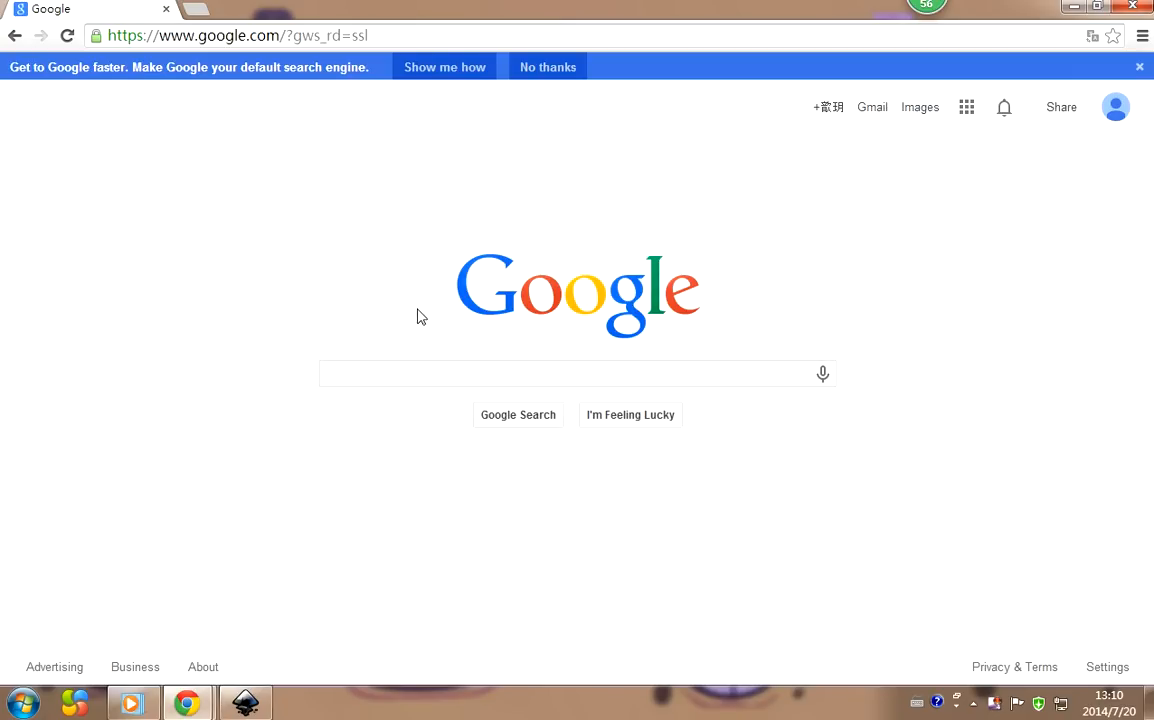
# Focus the Chrome address bar ready to enter the blender.org address
pyautogui.click(578, 374)
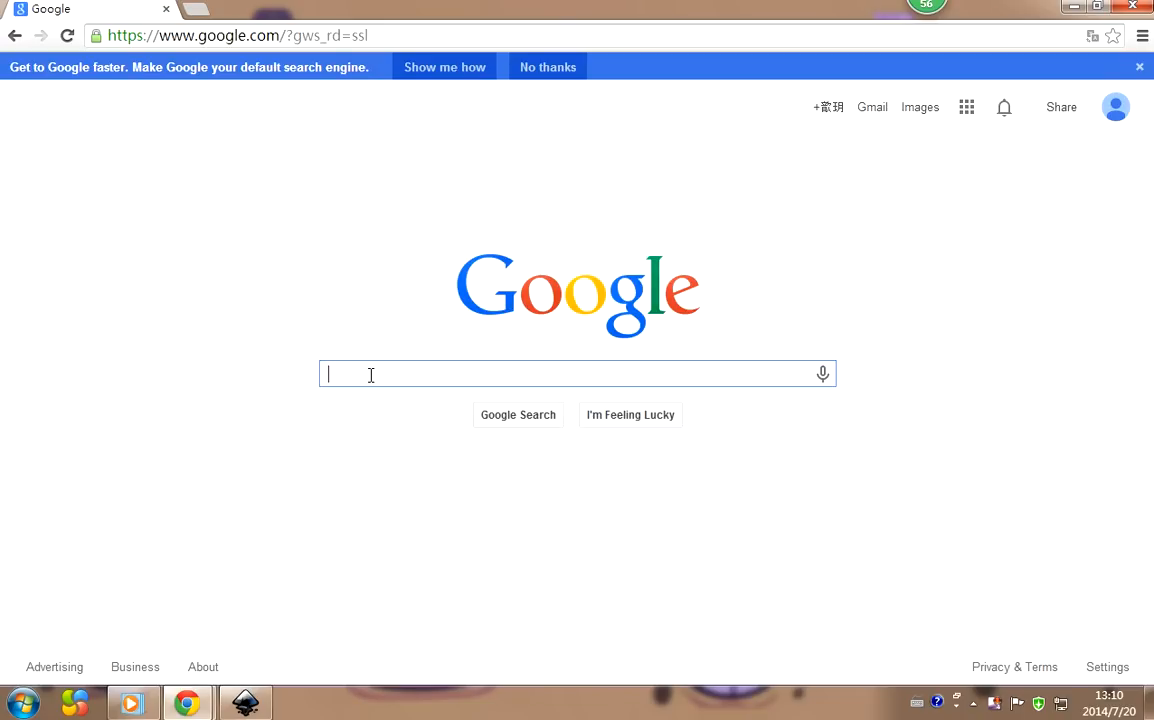
pyautogui.moveTo(592, 486)
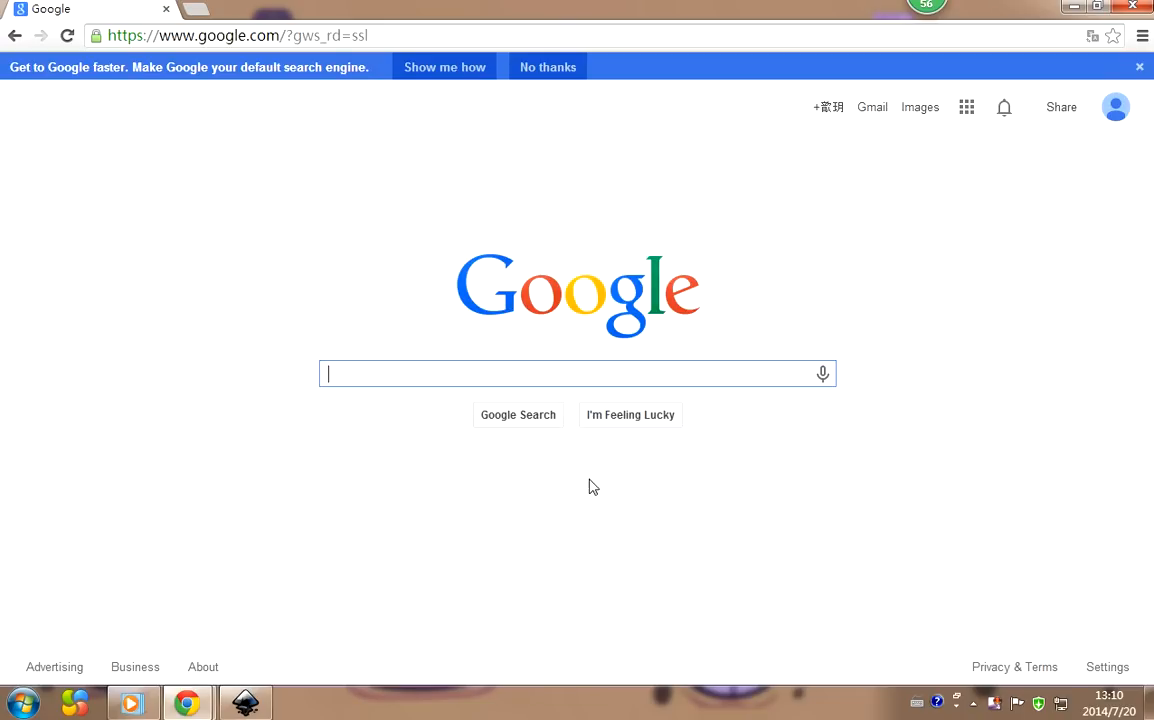
pyautogui.click(230, 36)
pyautogui.write('ww')
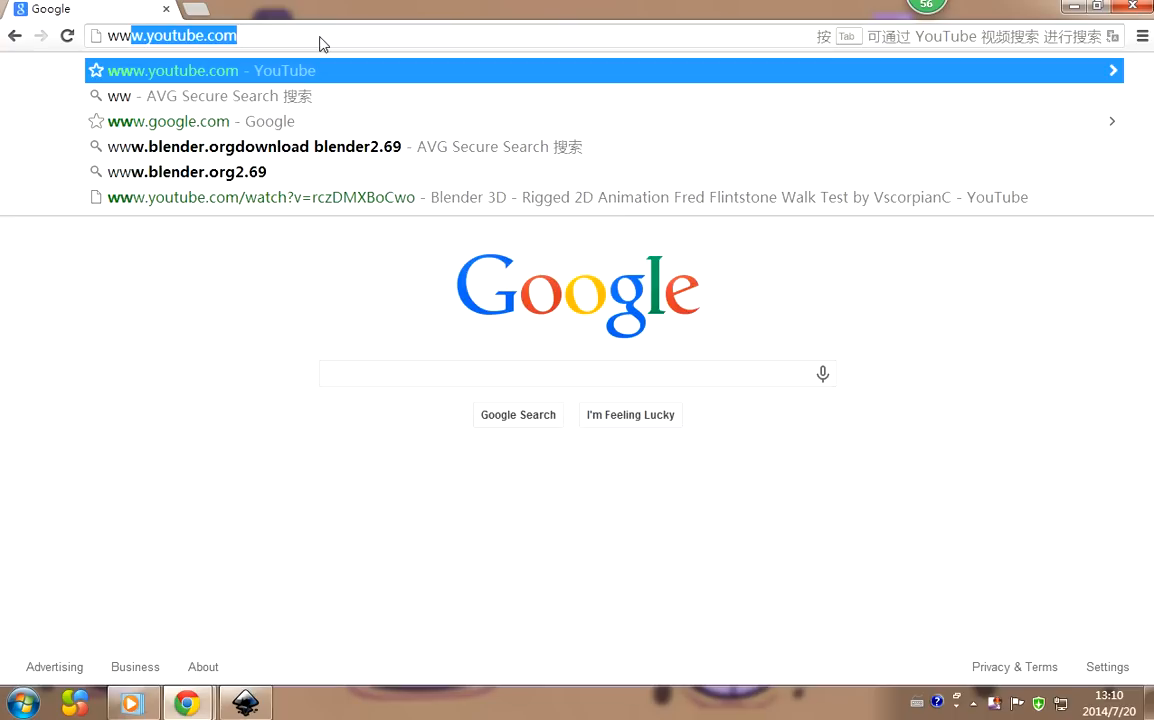
pyautogui.write('.blender.org')
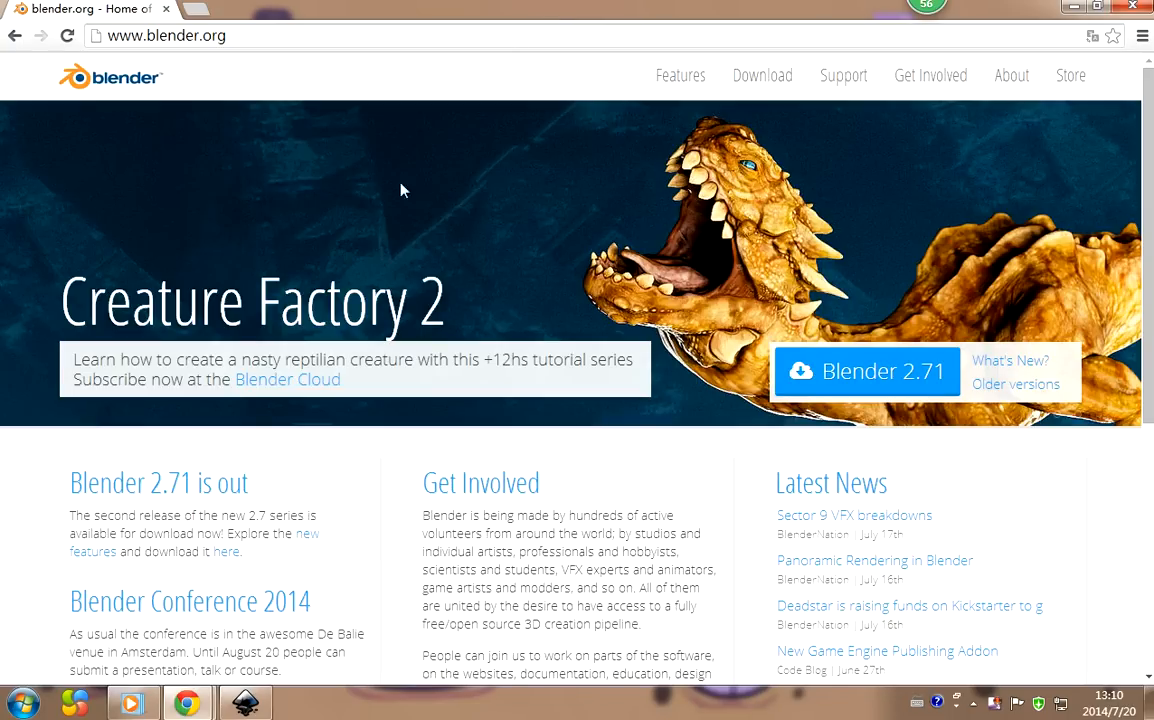
pyautogui.scroll(-3)
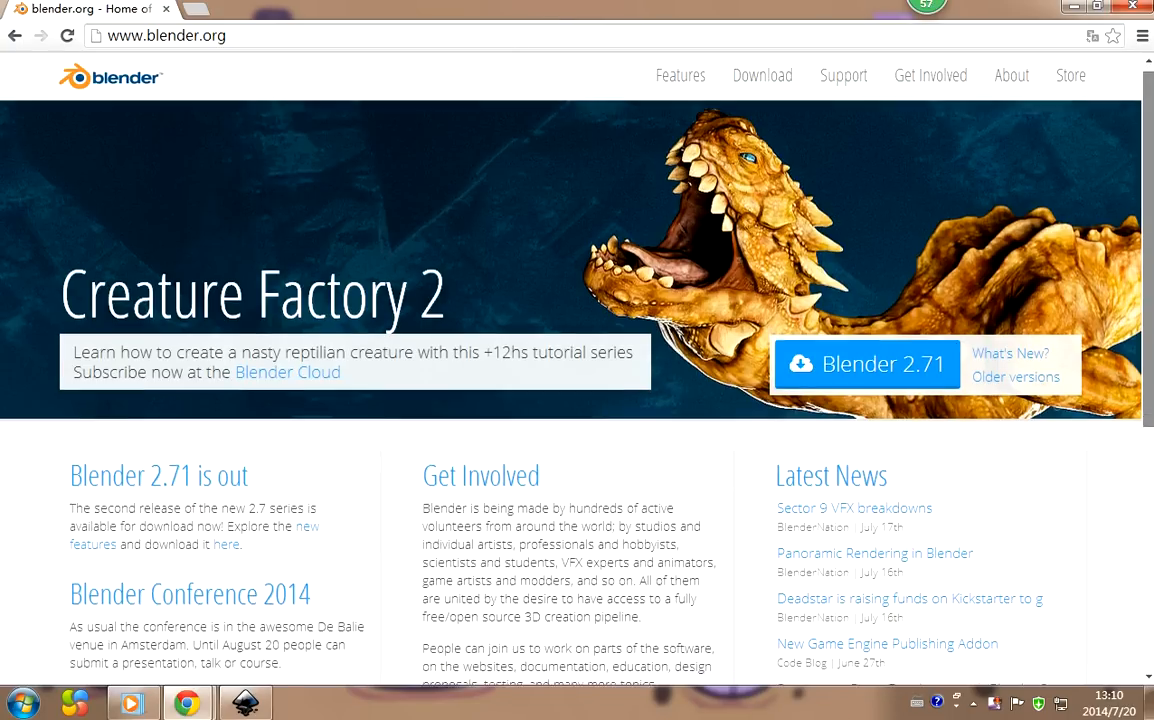
pyautogui.scroll(-3)
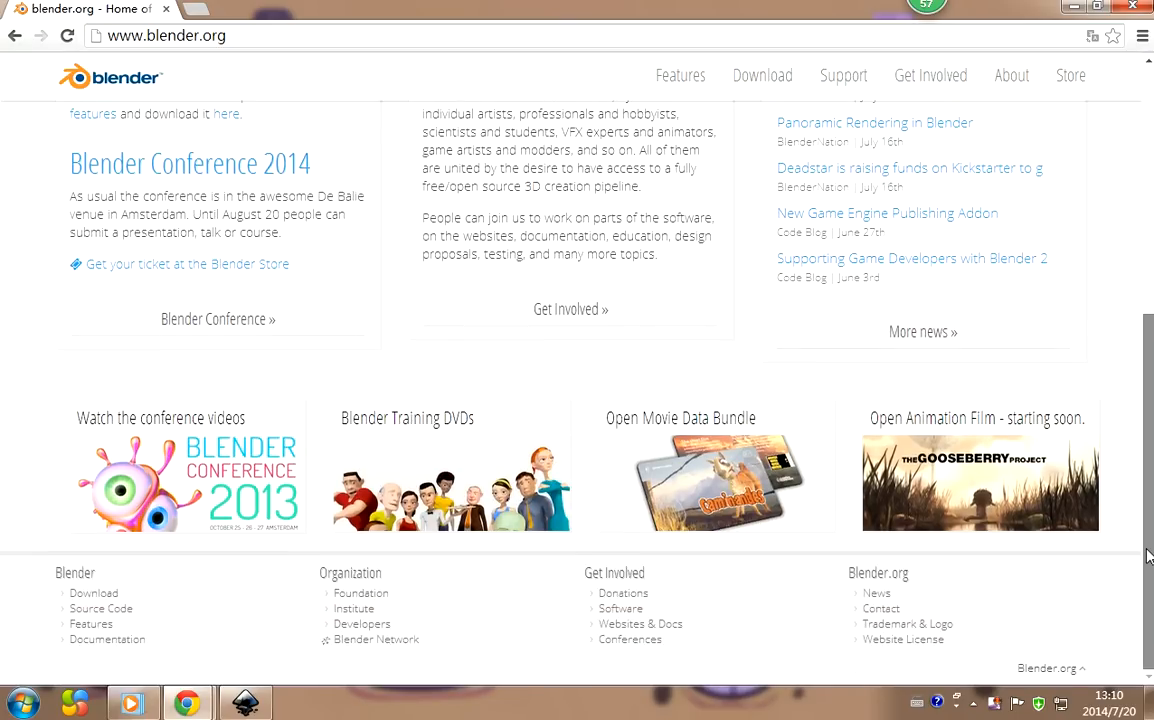
pyautogui.scroll(3)
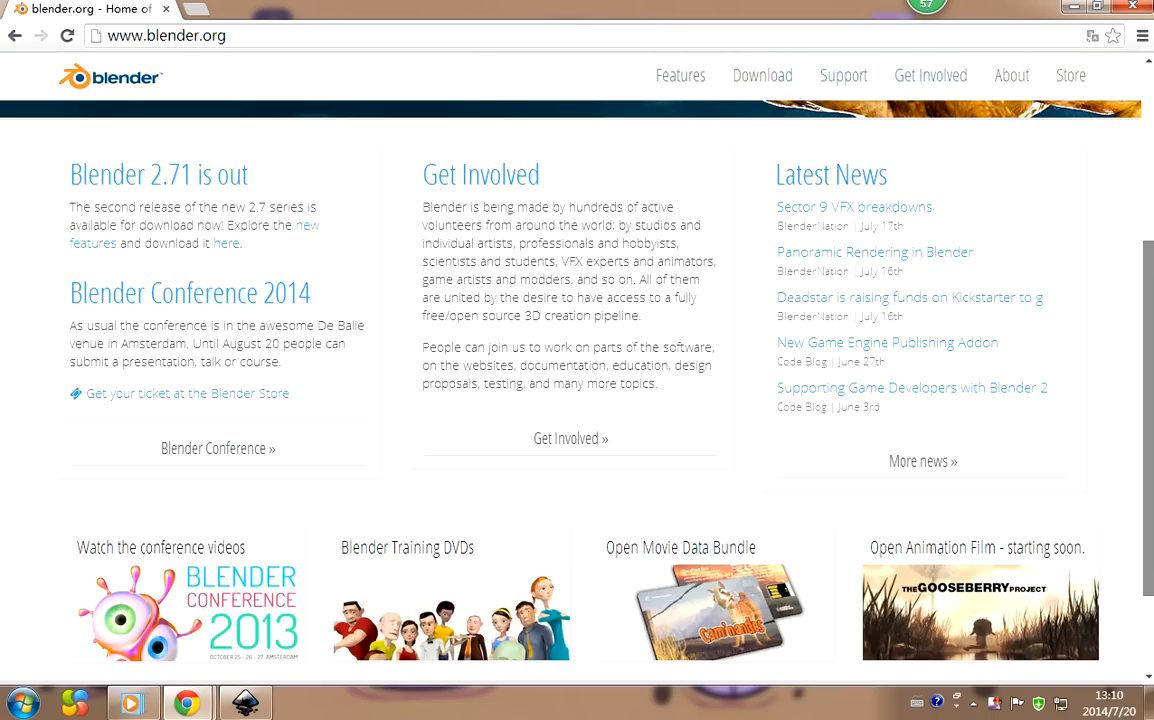
pyautogui.scroll(3)
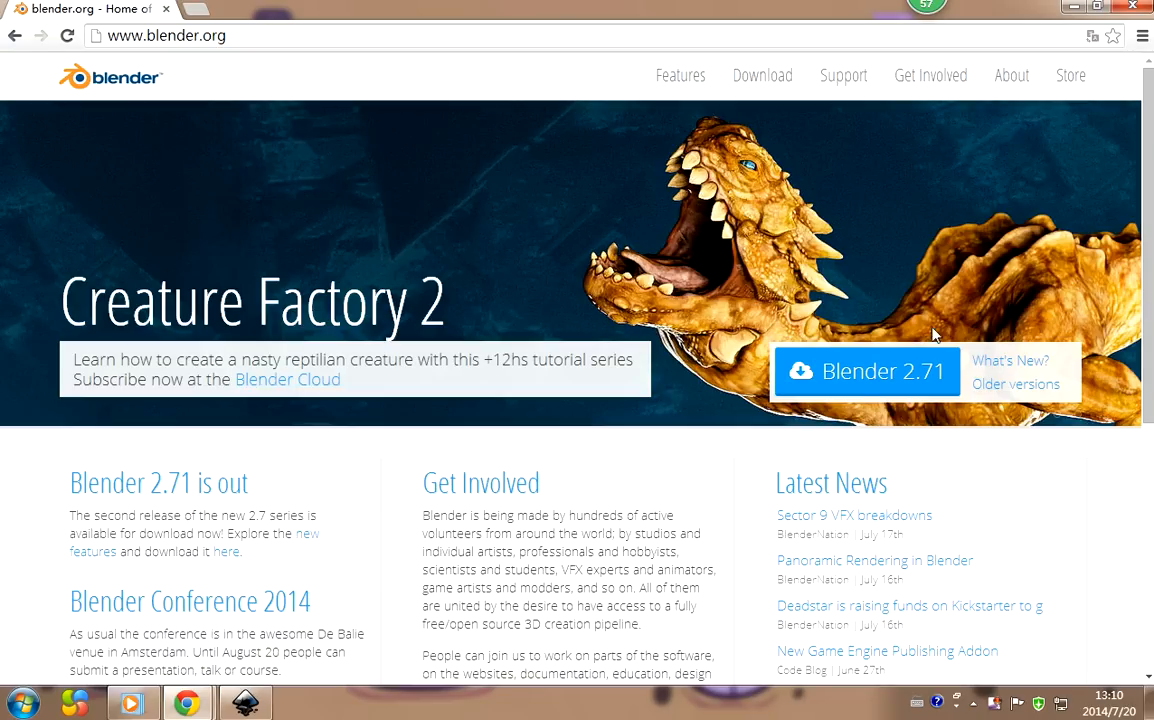
pyautogui.moveTo(866, 372)
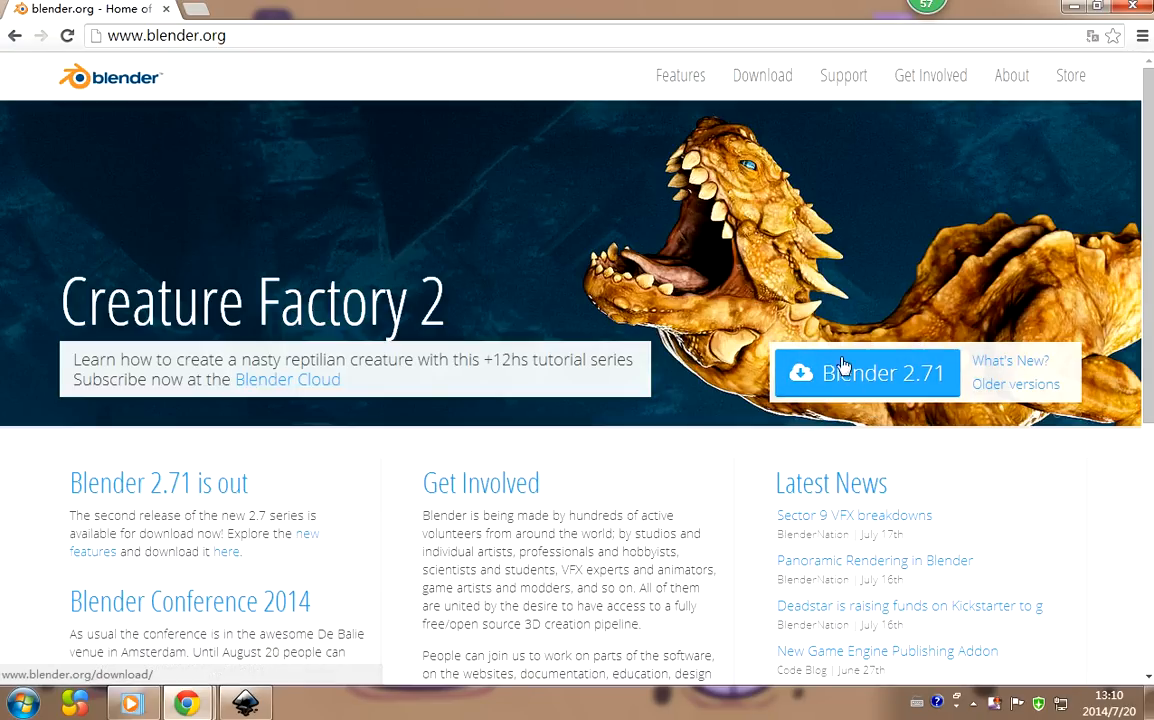
pyautogui.moveTo(918, 370)
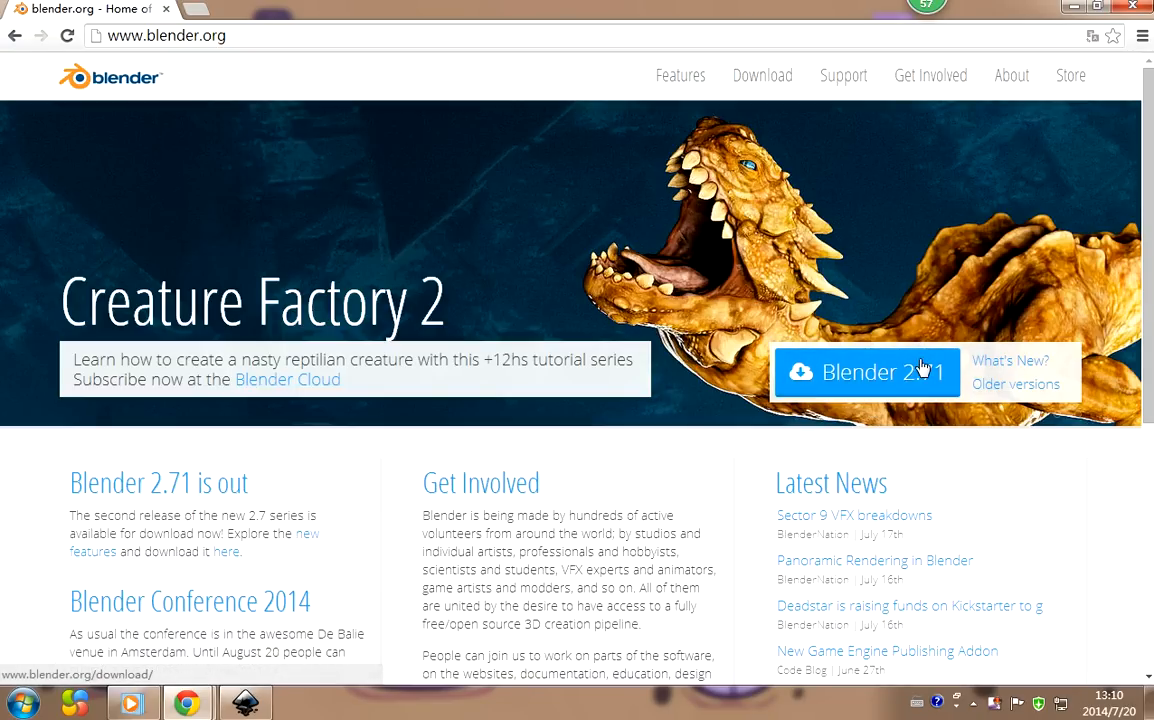
pyautogui.moveTo(924, 388)
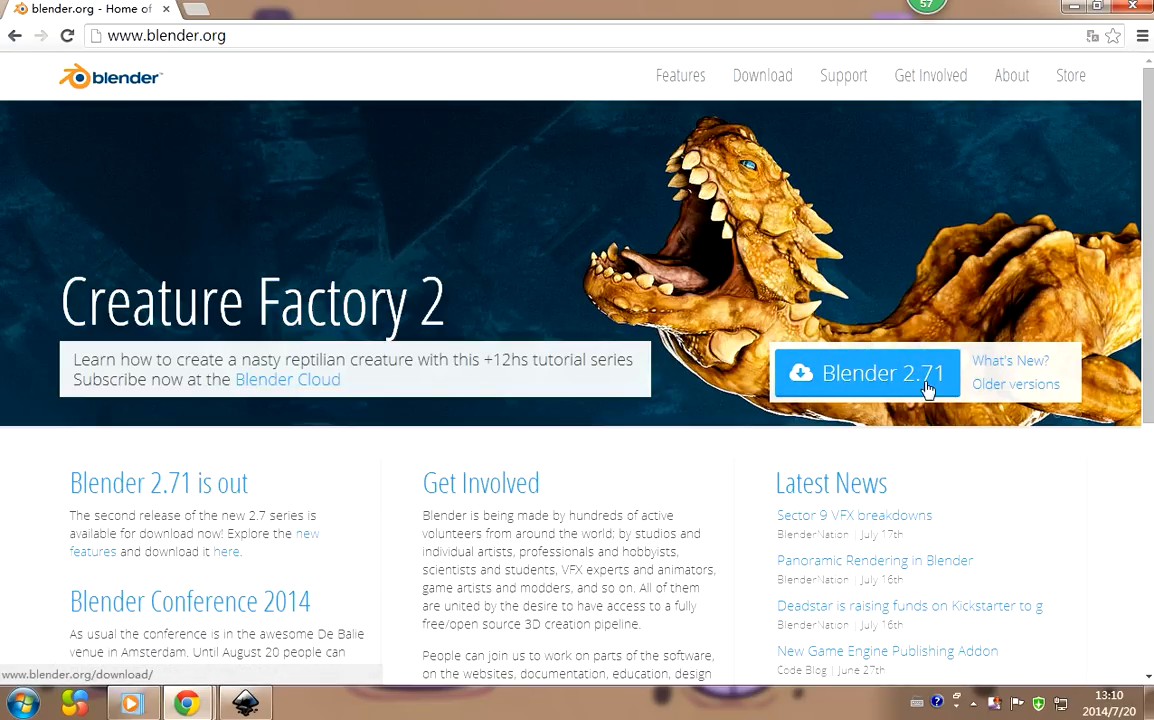
# Go to the Blender 2.71 download page, check the Mac OSX and other platform options, then return to Windows
pyautogui.click(868, 374)
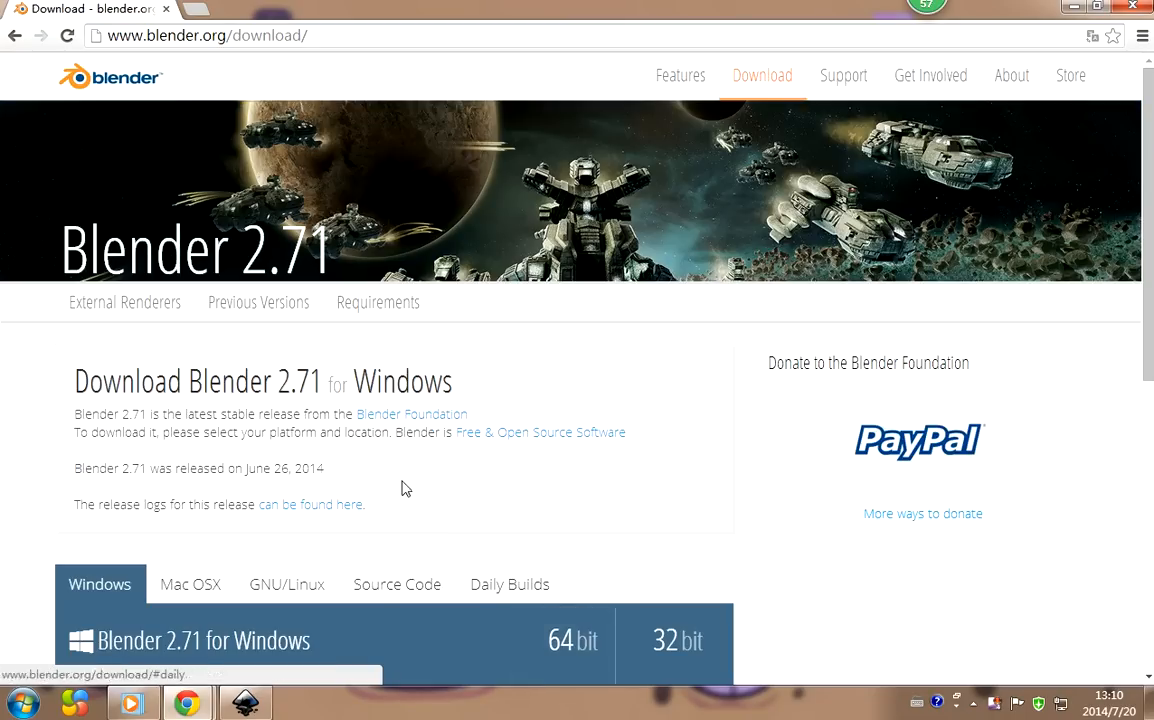
pyautogui.scroll(-3)
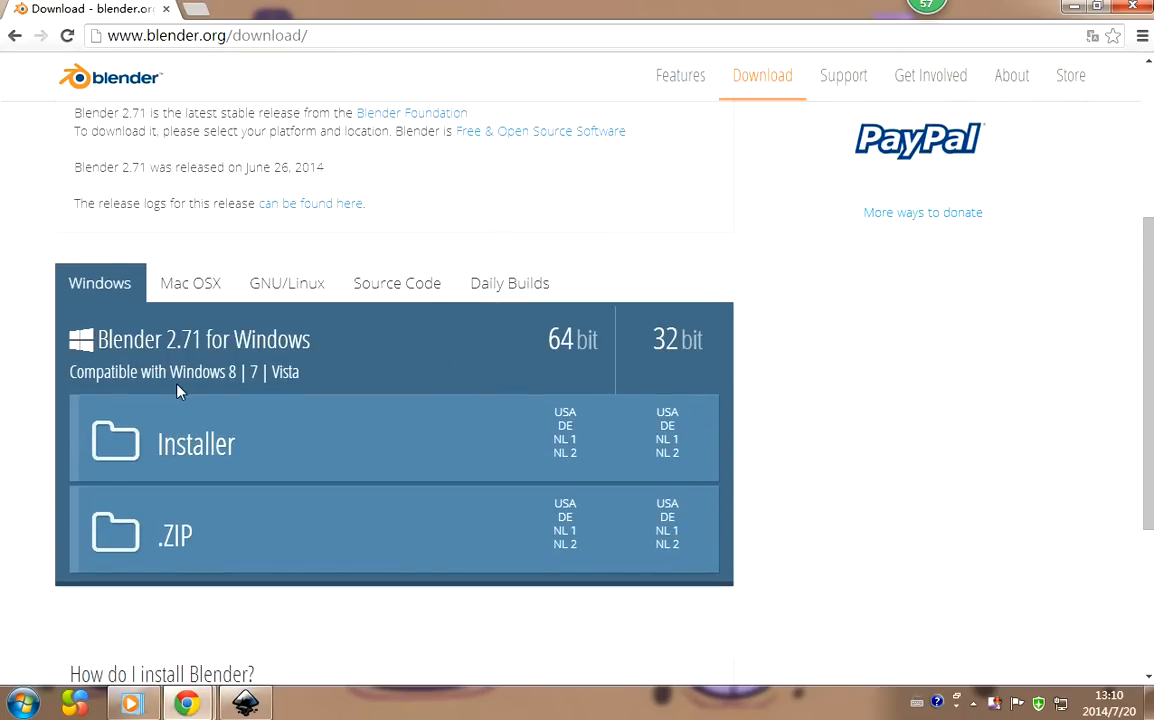
pyautogui.moveTo(190, 284)
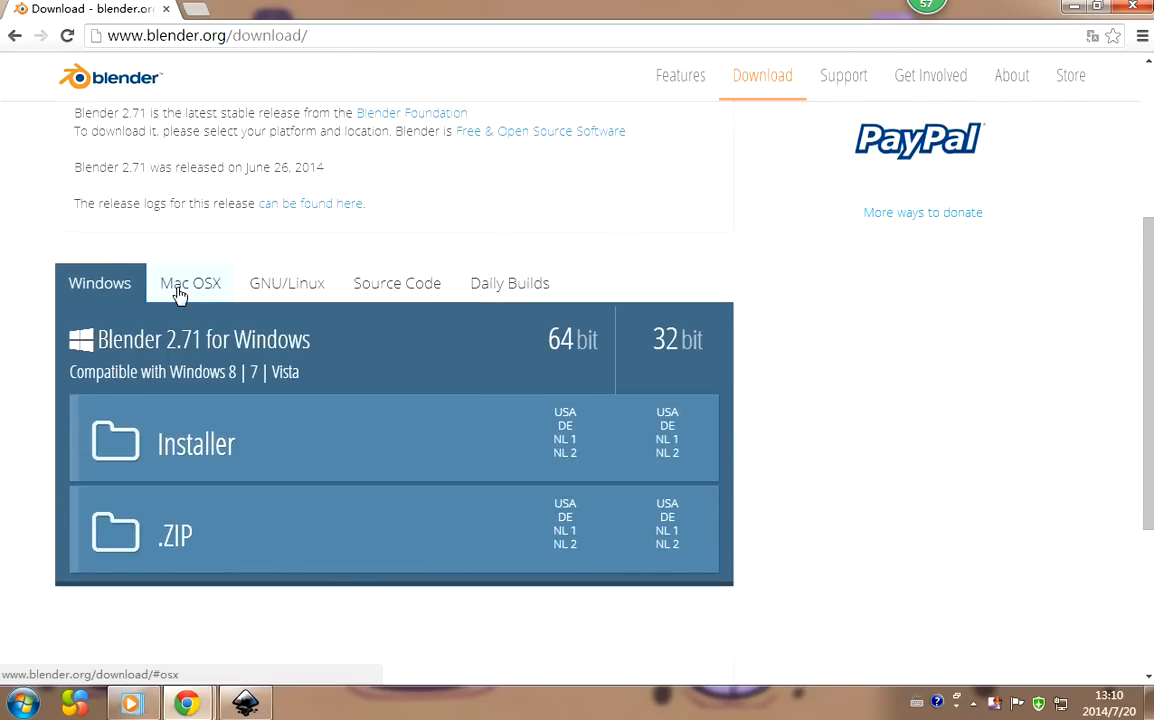
pyautogui.click(190, 284)
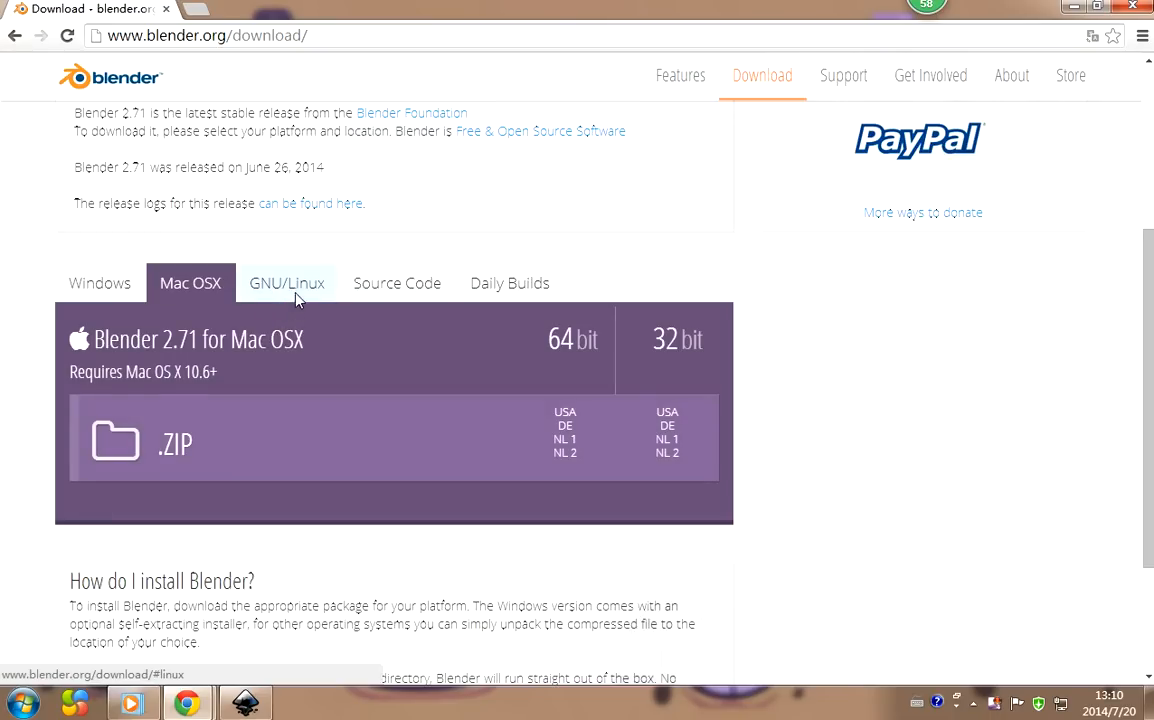
pyautogui.click(396, 284)
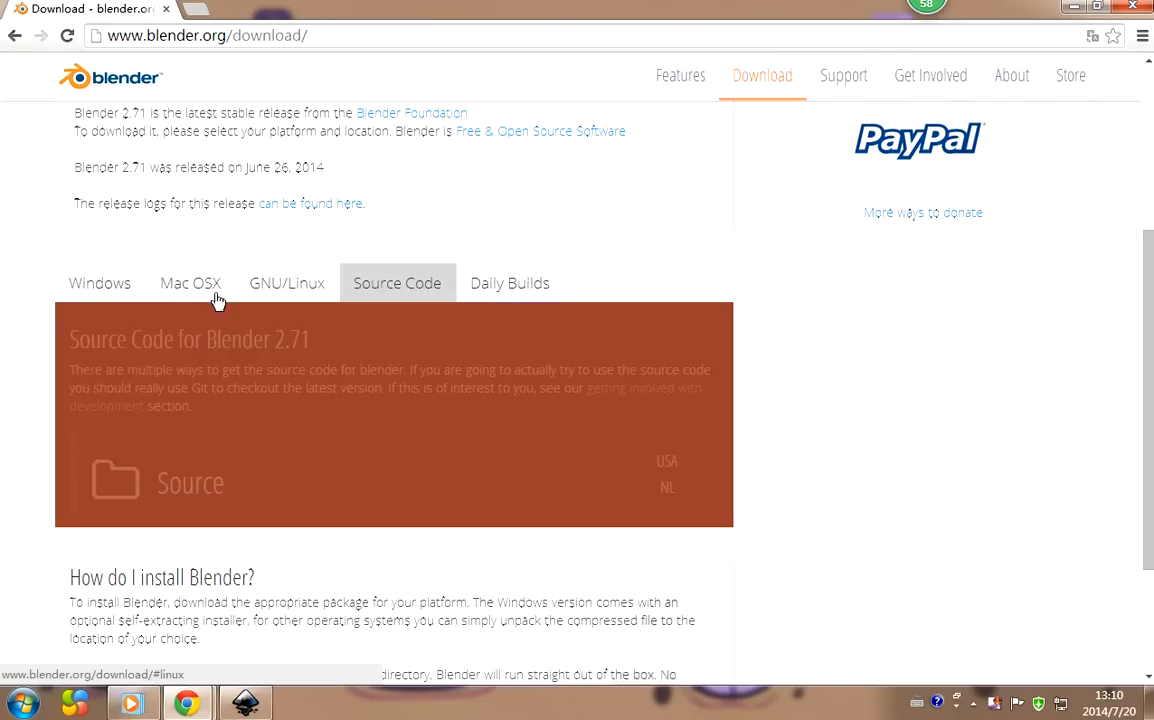
pyautogui.click(100, 284)
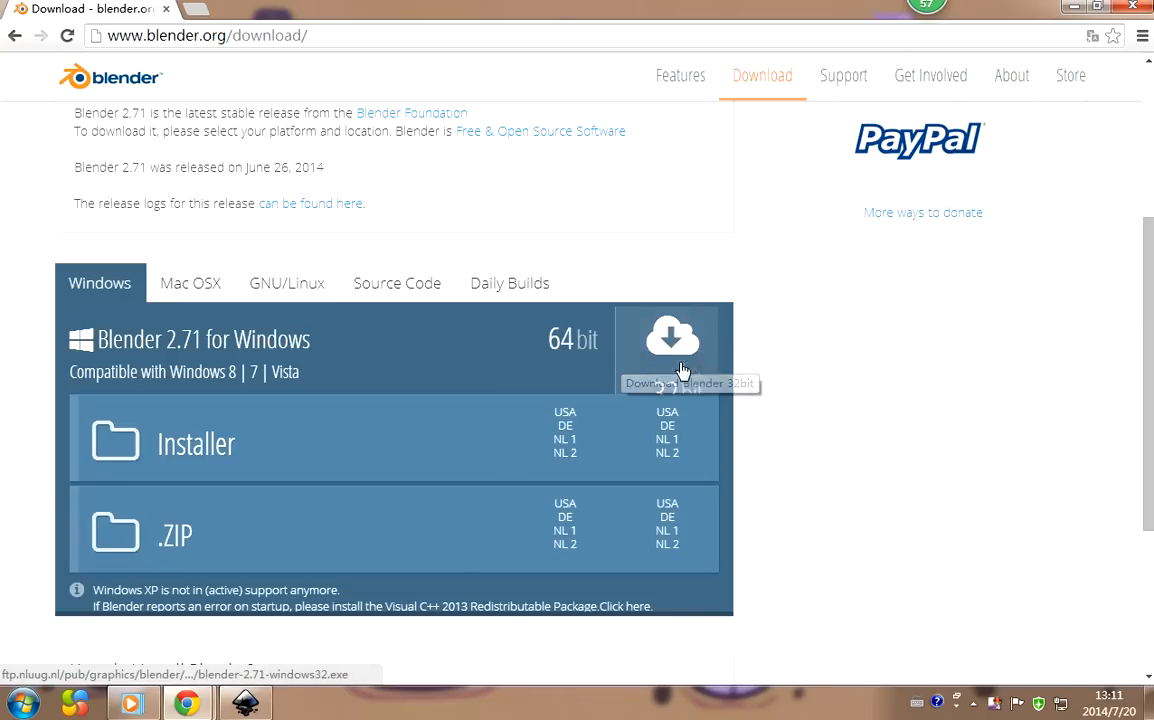
# Start downloading the Blender 2.71 32-bit Windows installer and return to the desktop
pyautogui.click(672, 350)
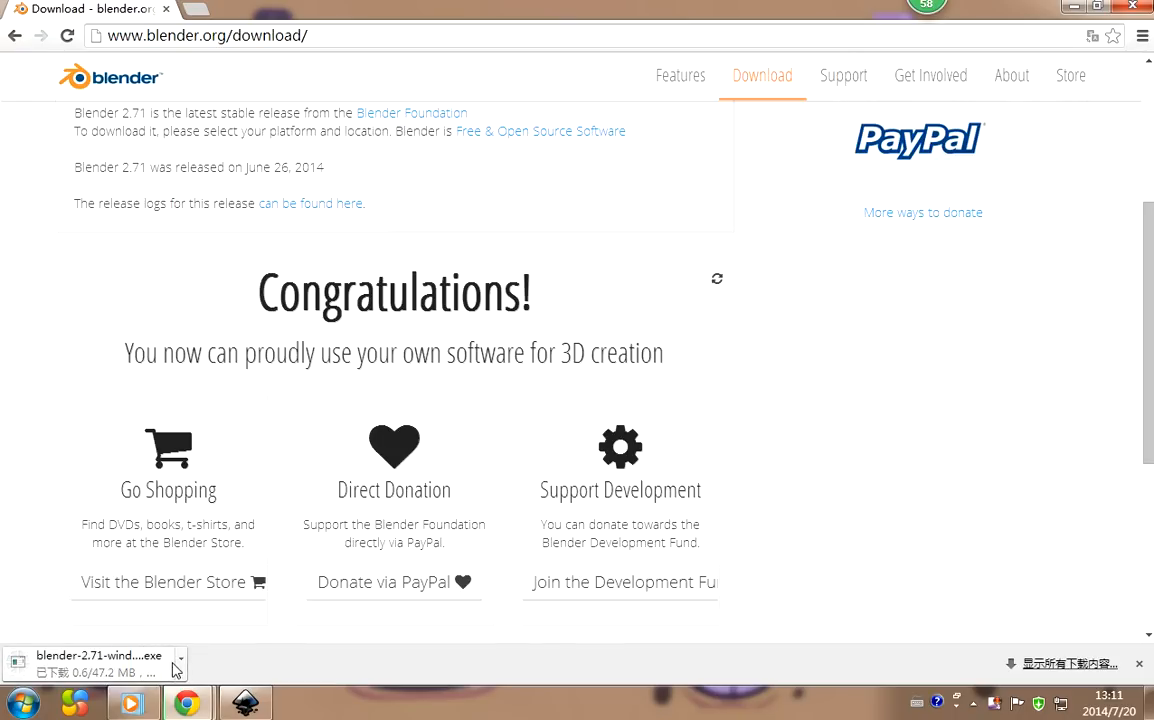
pyautogui.click(180, 664)
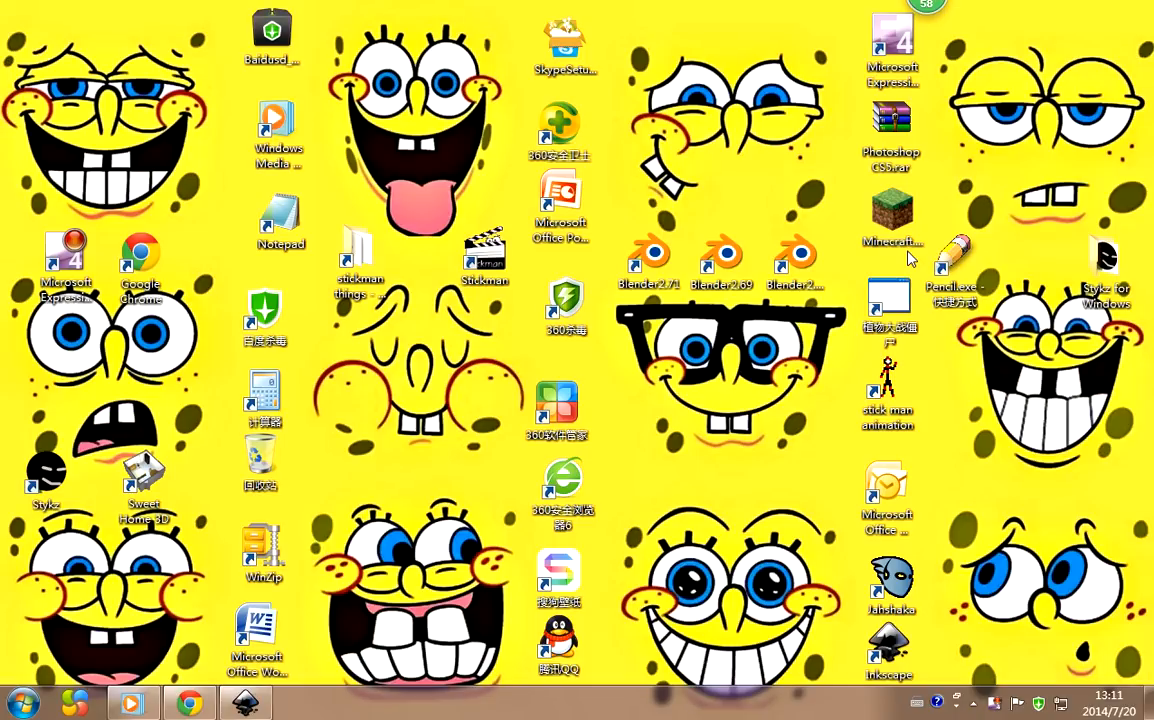
# Launch Blender 2.71 from its desktop shortcut, tucking the console window out of view
pyautogui.click(648, 258)
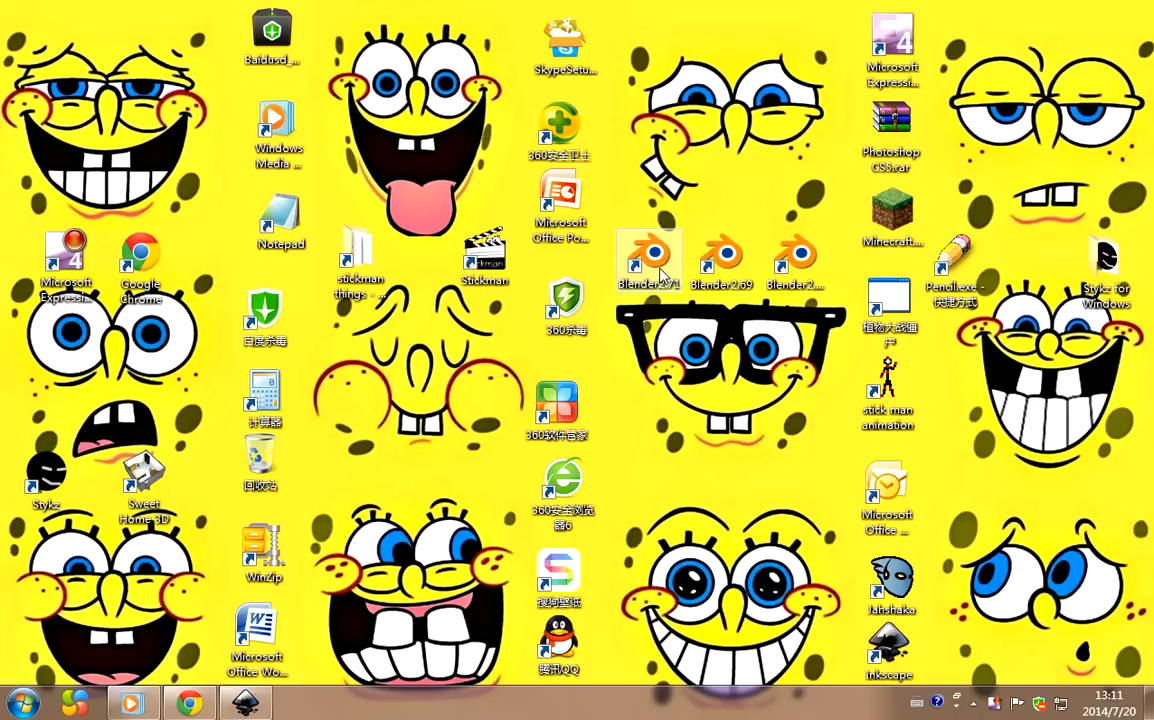
pyautogui.moveTo(720, 256)
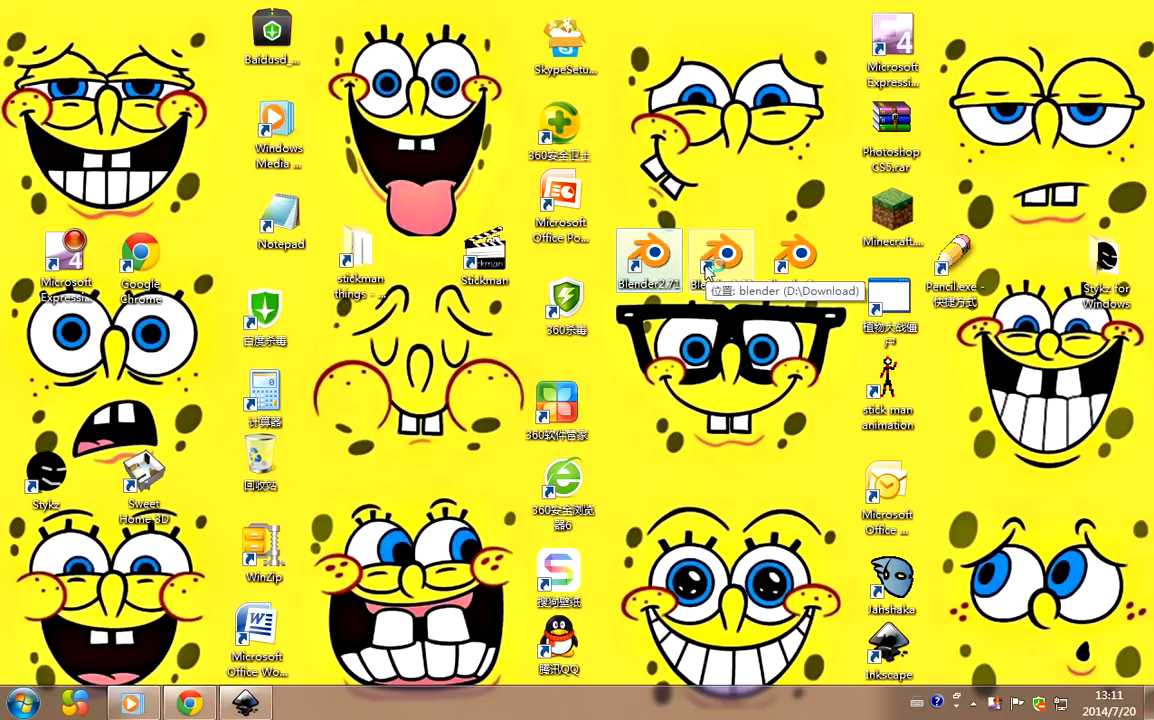
pyautogui.moveTo(628, 324)
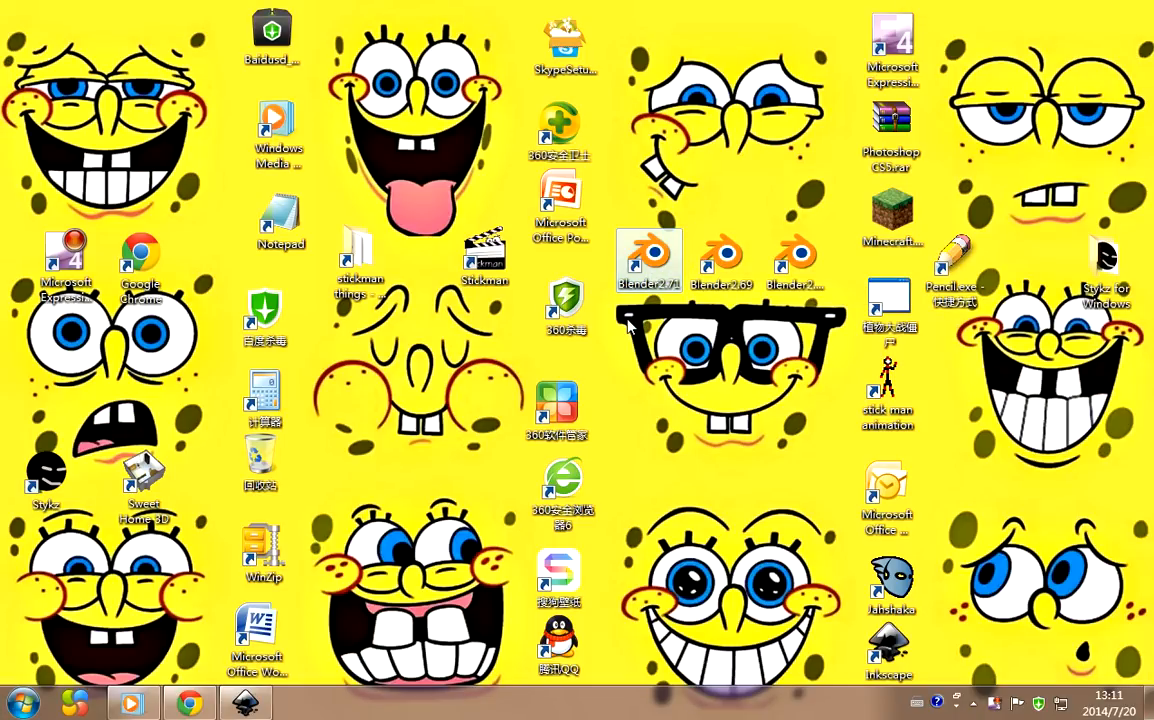
pyautogui.doubleClick(648, 256)
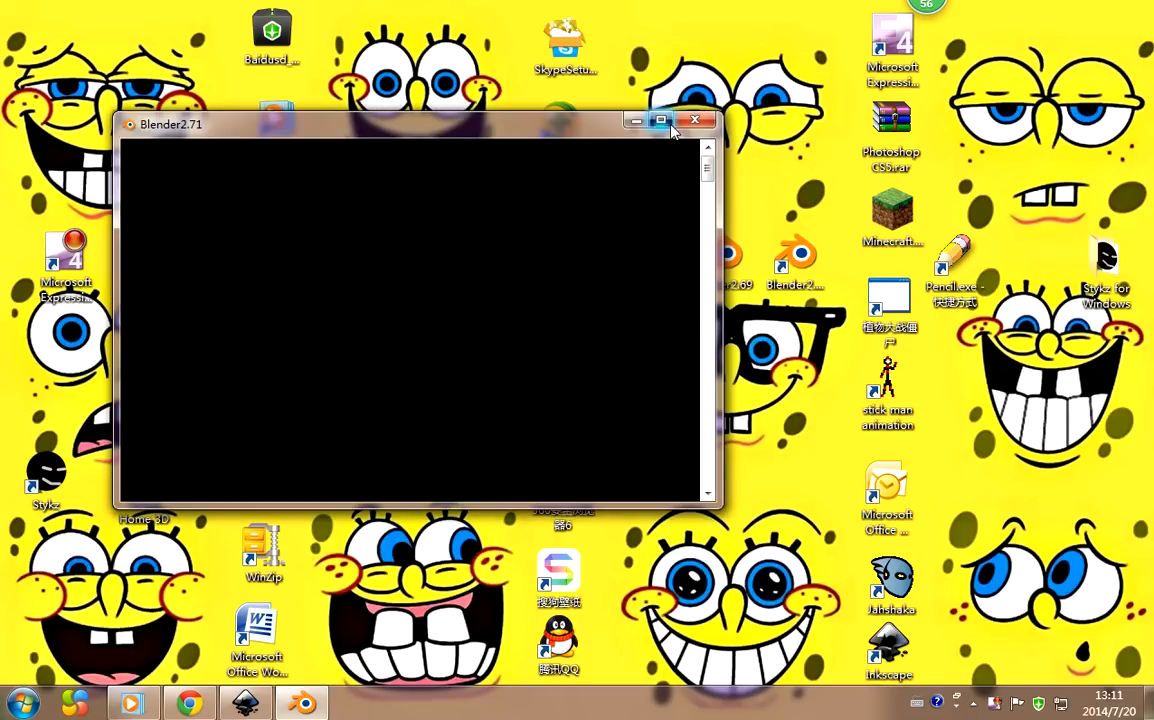
pyautogui.moveTo(630, 98)
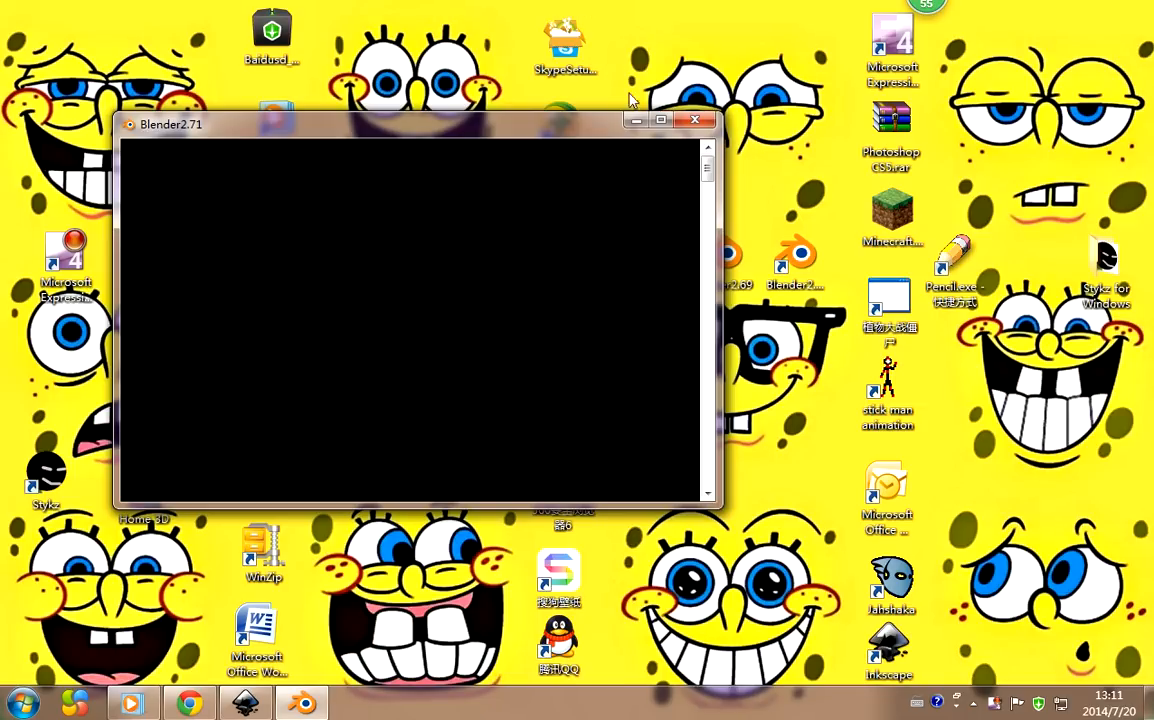
pyautogui.moveTo(604, 190)
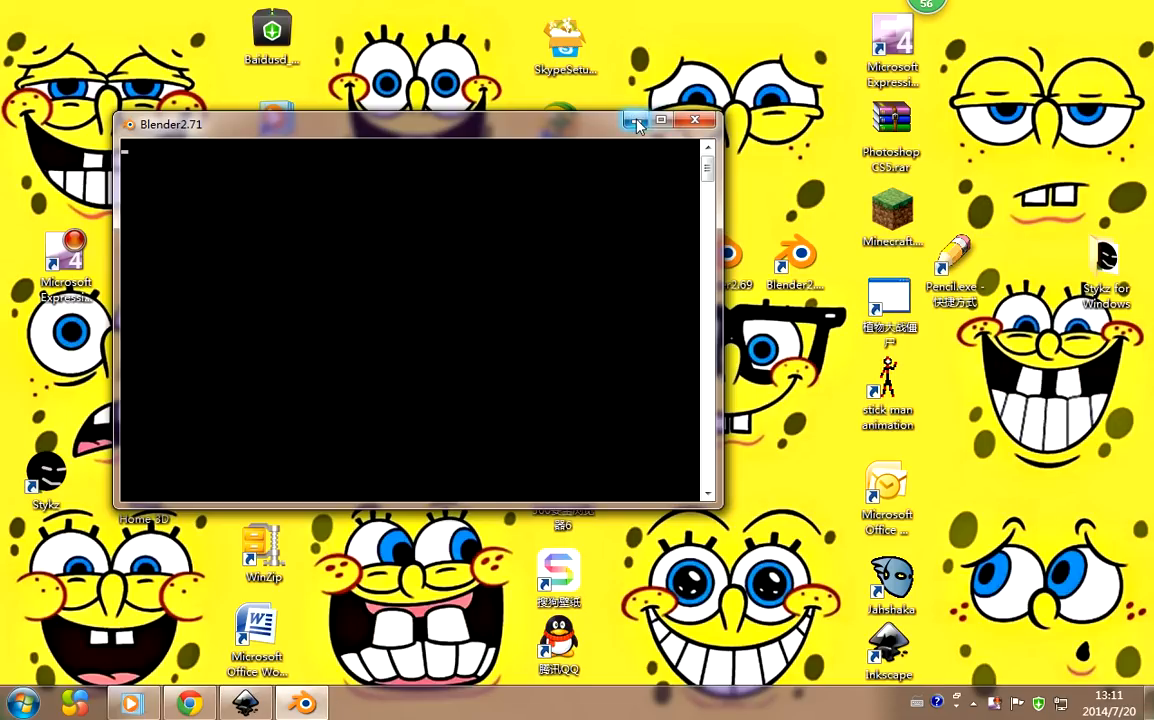
pyautogui.click(636, 120)
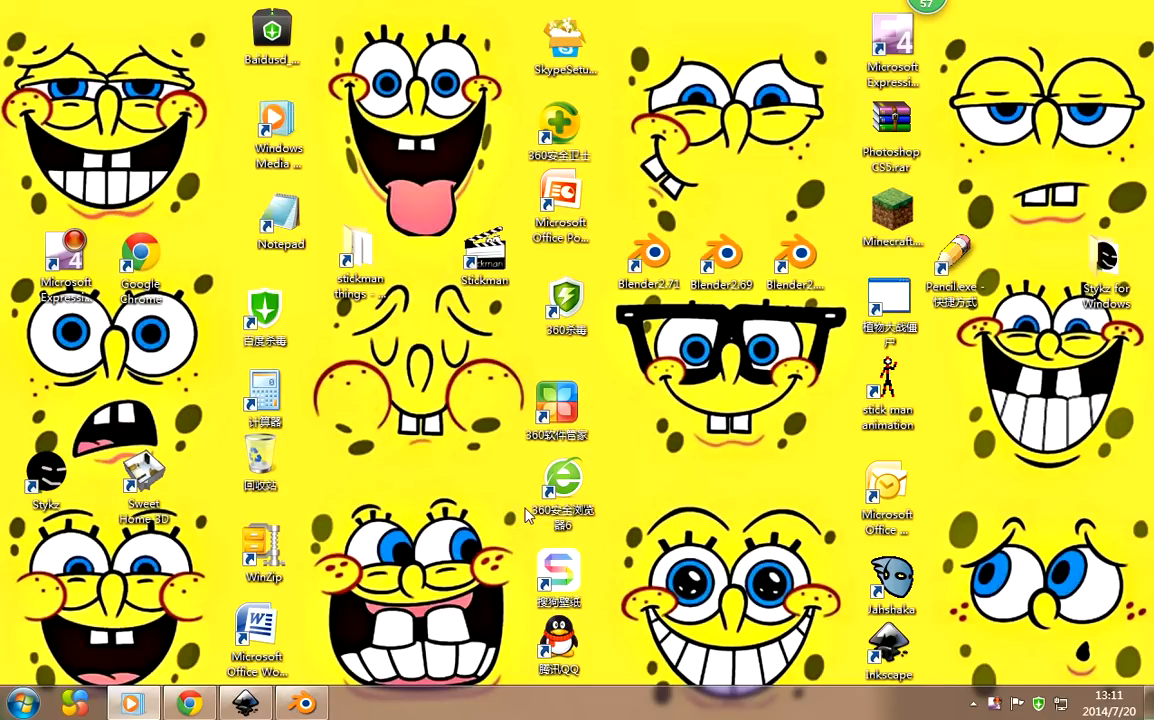
pyautogui.doubleClick(648, 252)
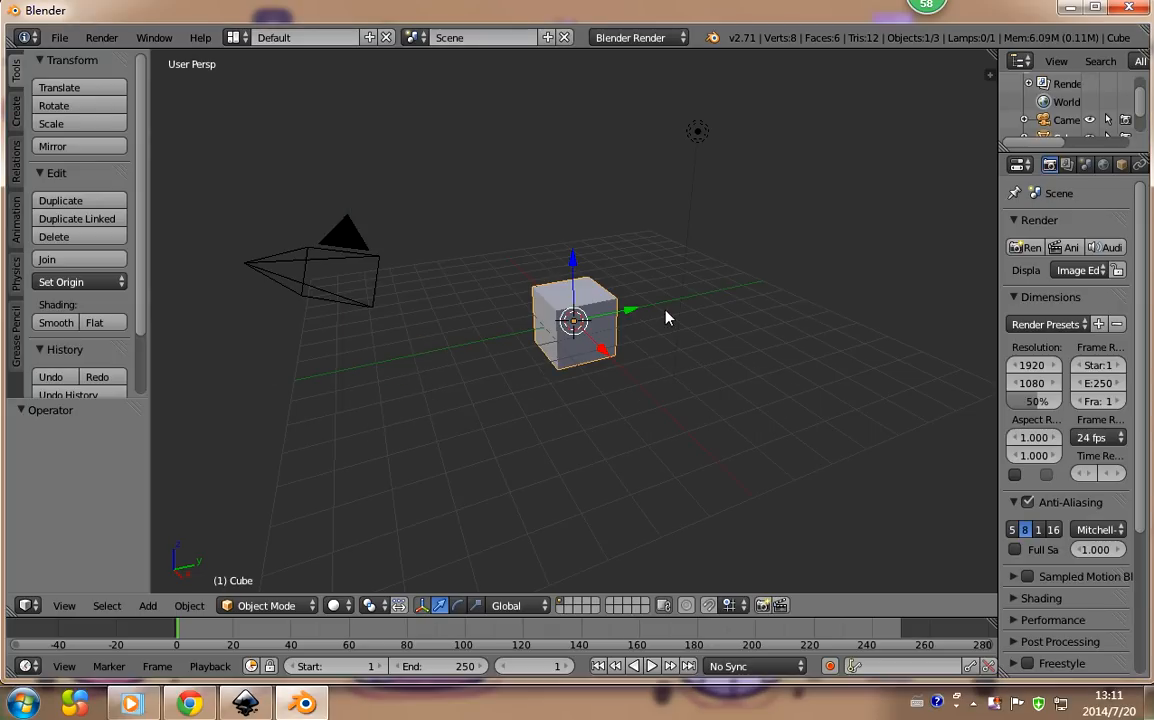
# Grab the default cube and reposition it slightly away from the scene origin
pyautogui.moveTo(576, 320); pyautogui.dragTo(560, 290)
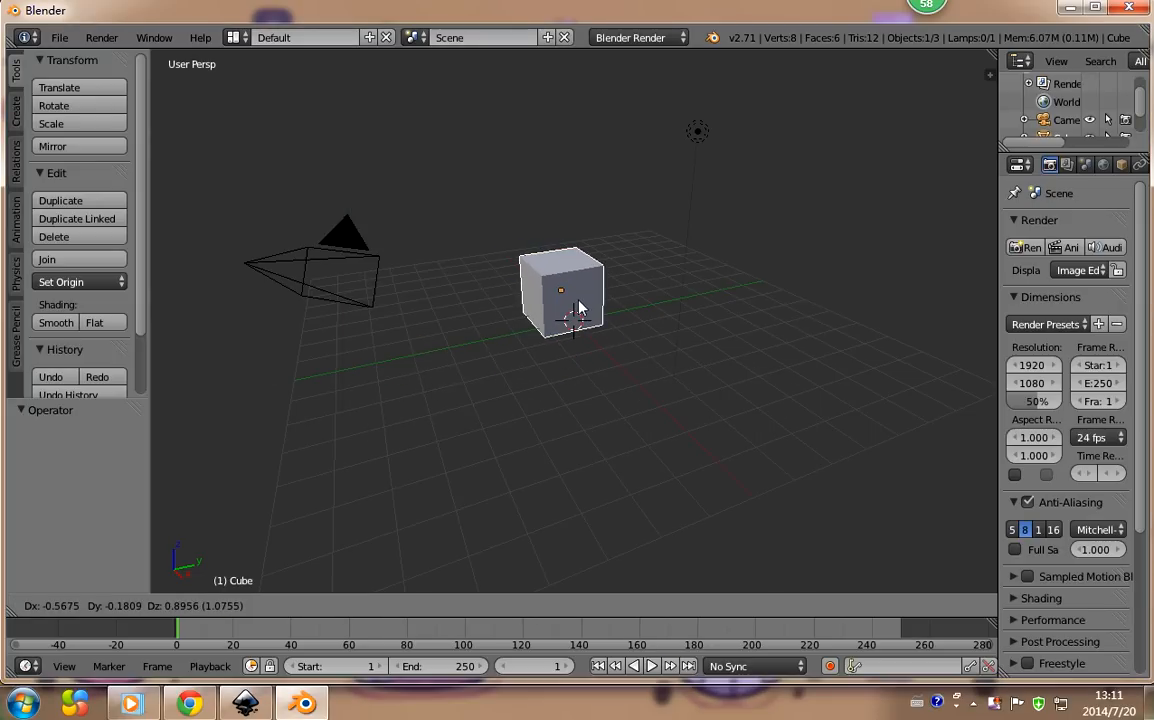
pyautogui.moveTo(560, 304); pyautogui.dragTo(570, 324)
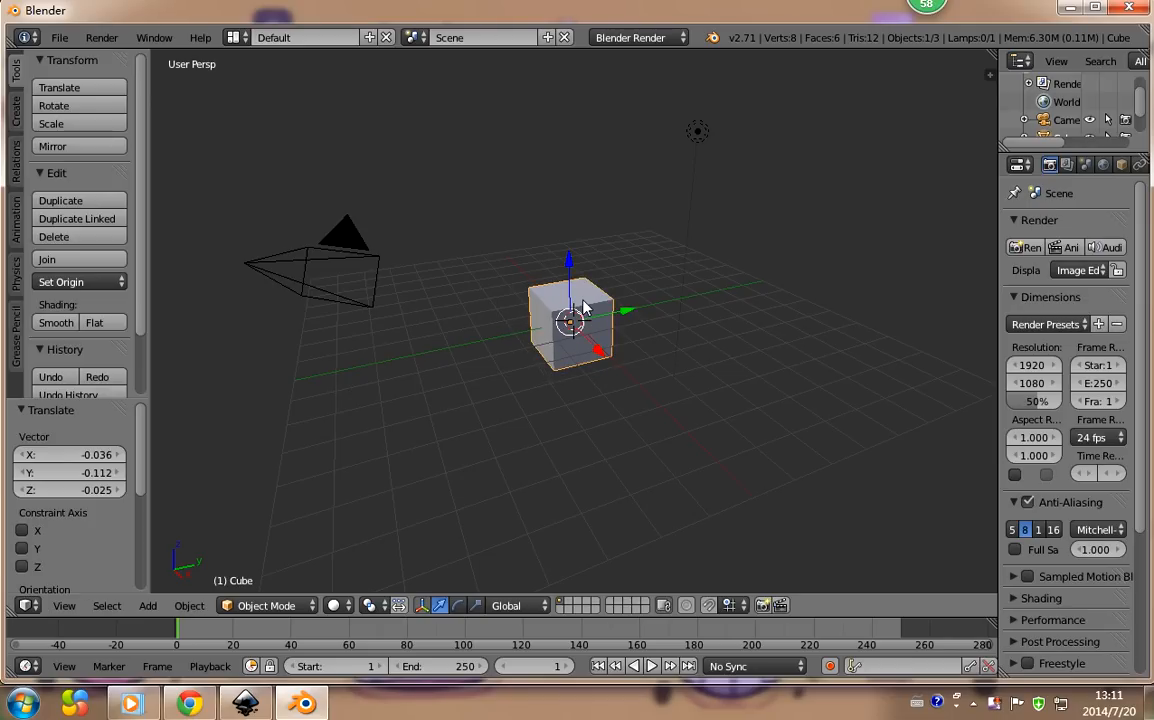
pyautogui.moveTo(618, 336)
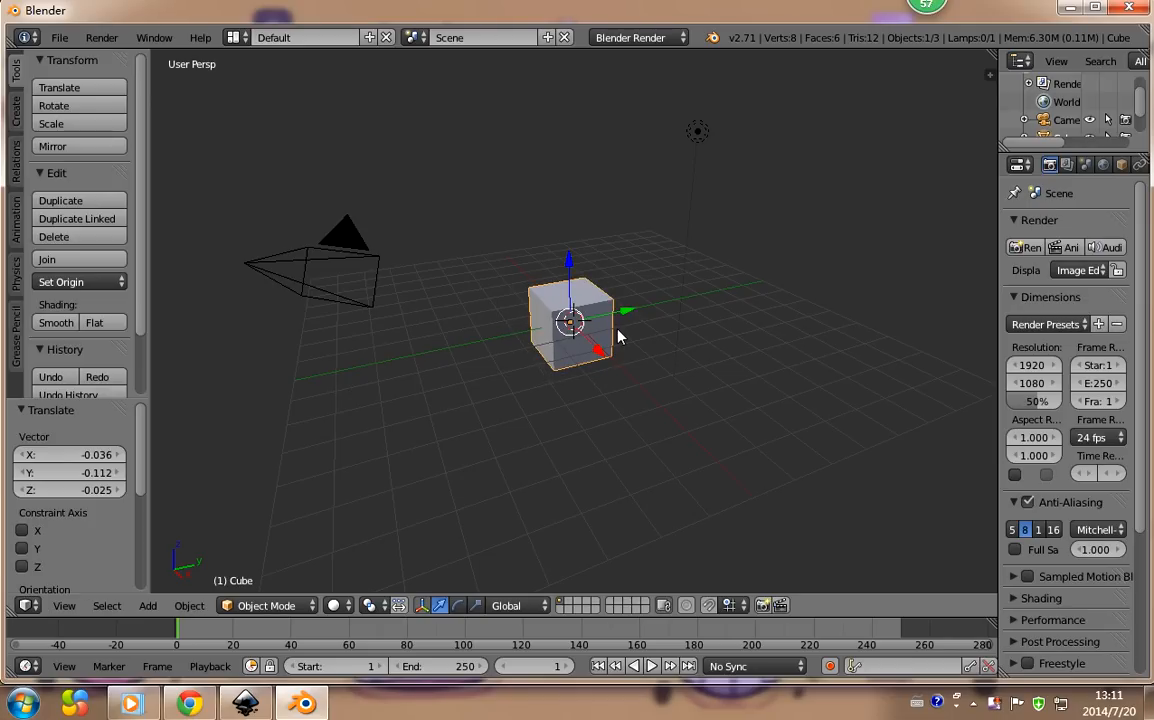
pyautogui.moveTo(564, 328)
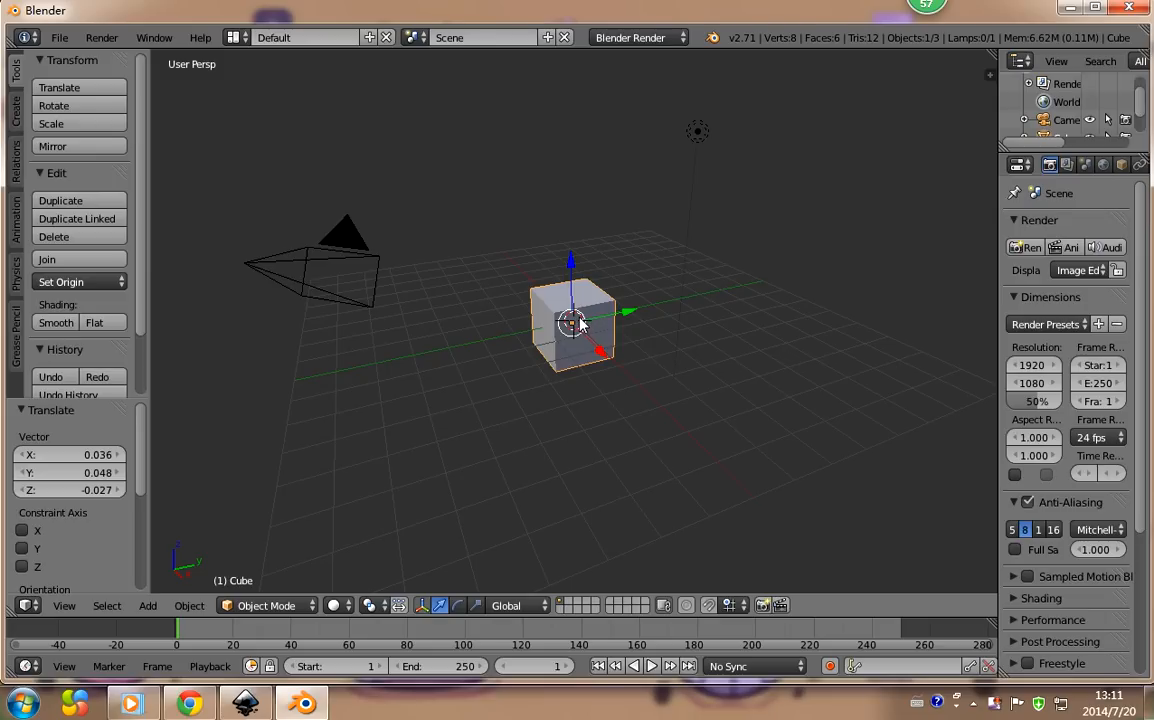
pyautogui.moveTo(570, 294)
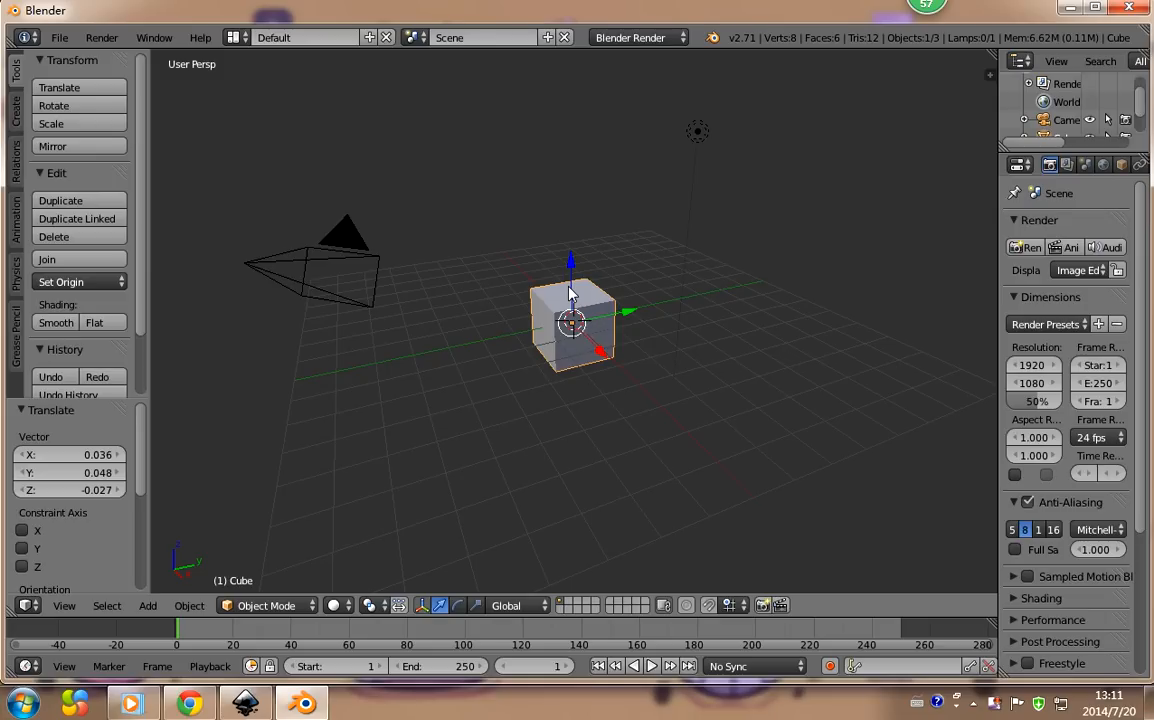
pyautogui.moveTo(680, 348)
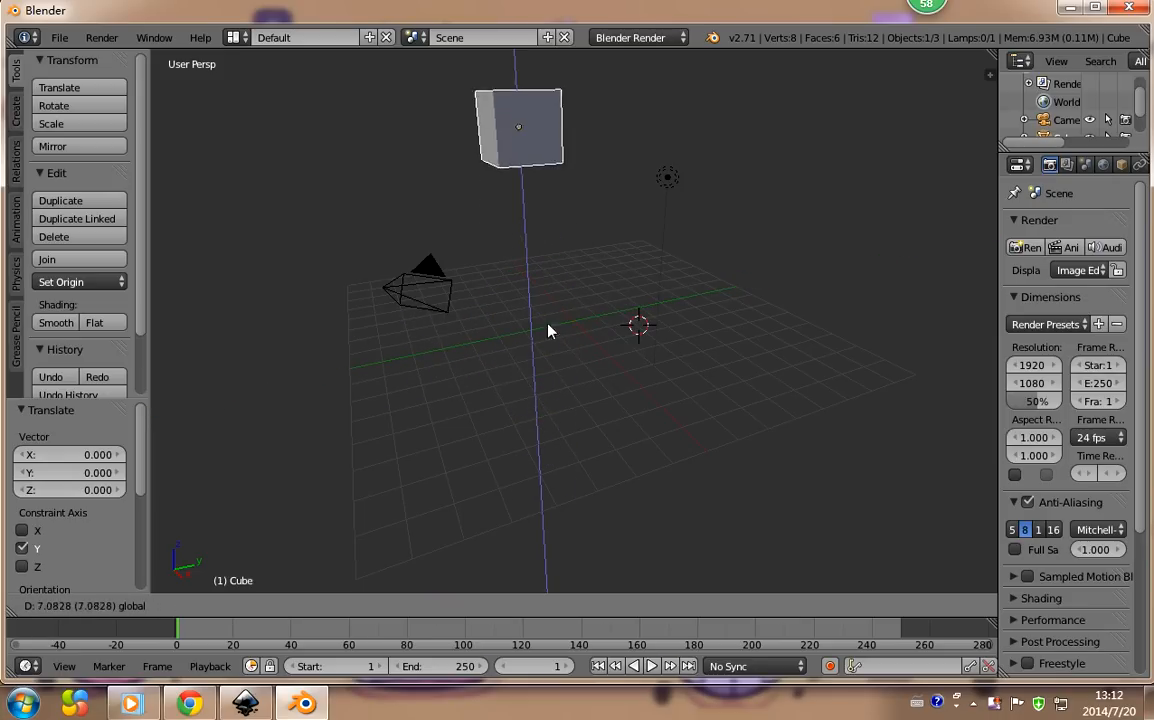
# Slide the cube along the X axis with the move constrained to that axis
pyautogui.moveTo(518, 128); pyautogui.dragTo(530, 320)
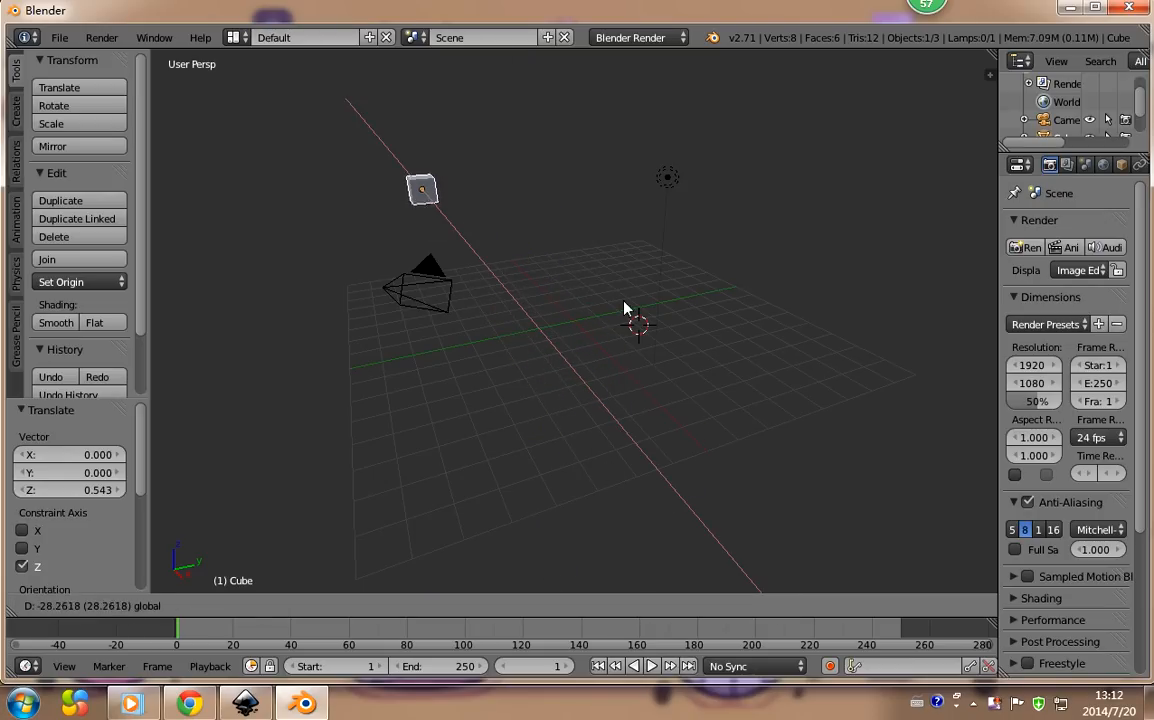
pyautogui.moveTo(390, 140)
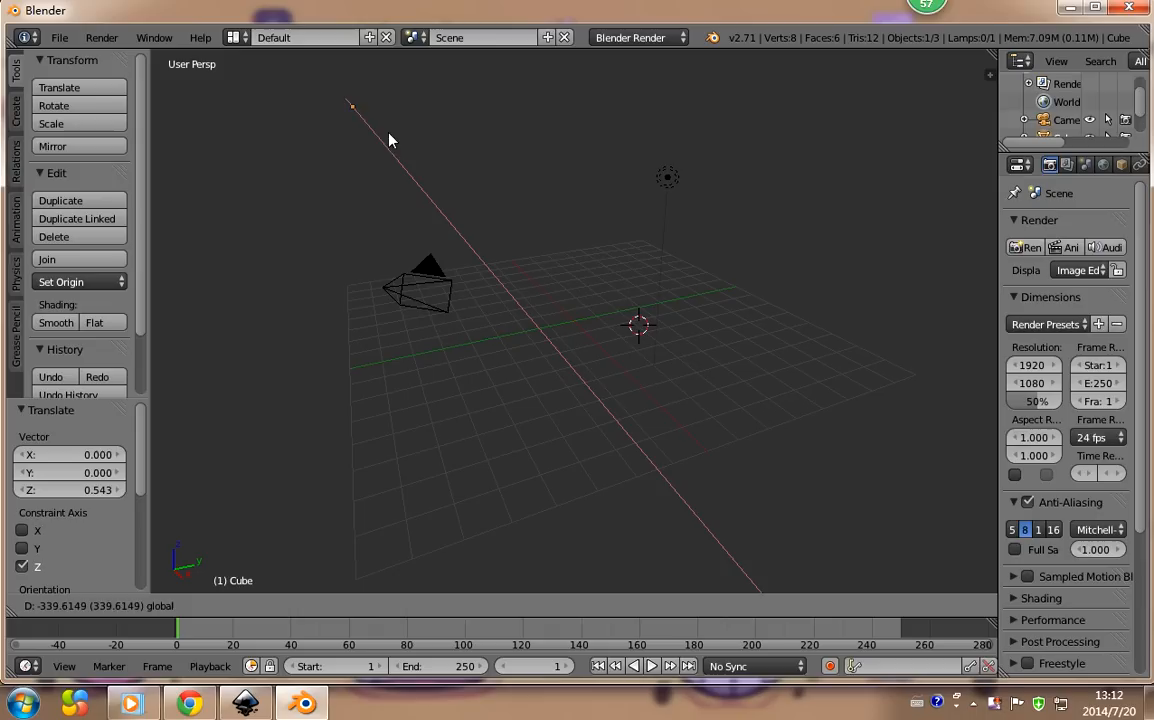
pyautogui.moveTo(452, 390)
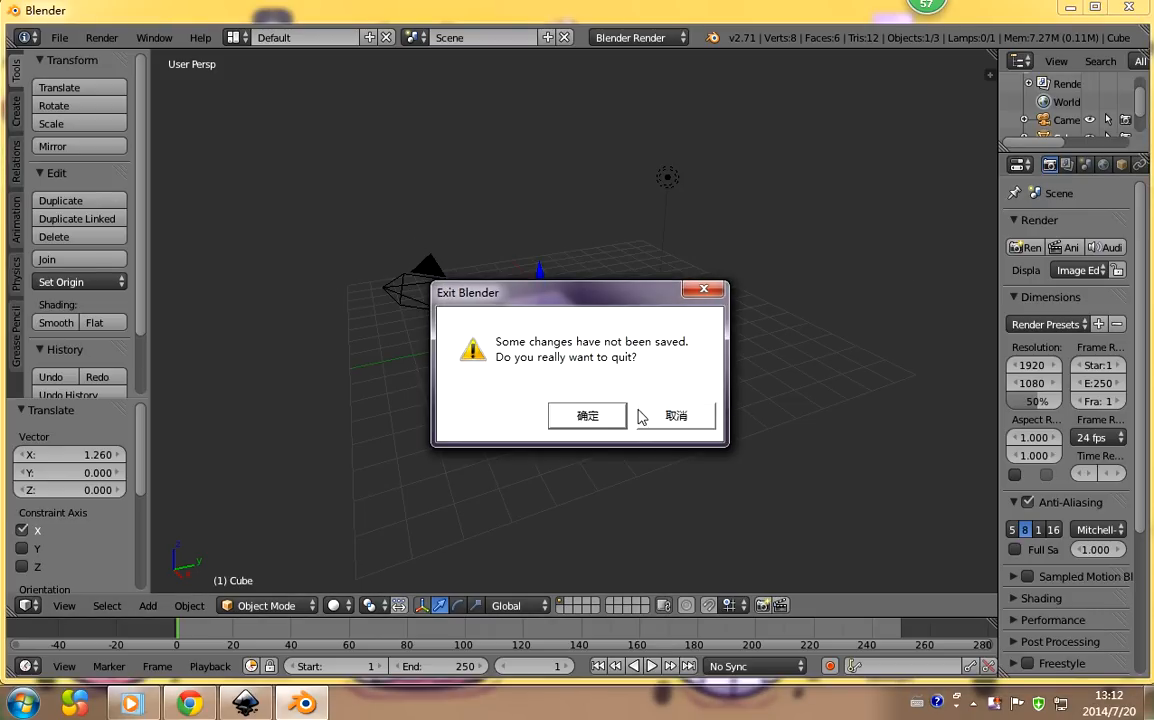
# Confirm the Exit Blender prompt to quit without saving the changes
pyautogui.click(676, 416)
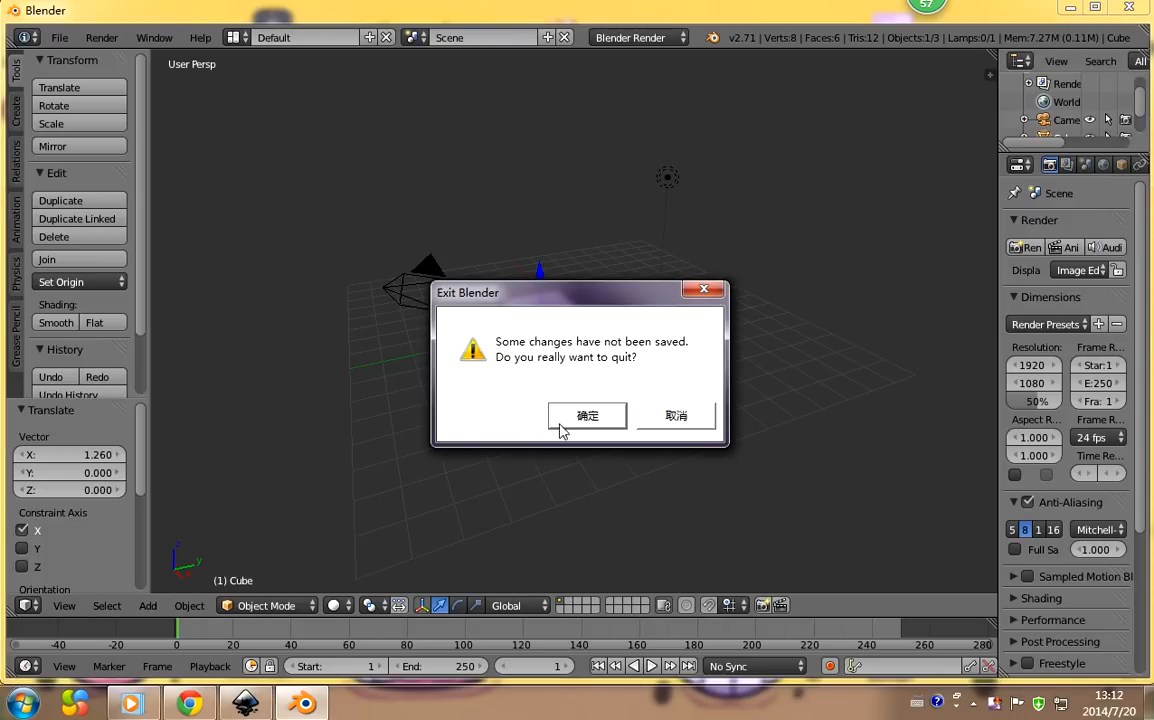
pyautogui.click(588, 414)
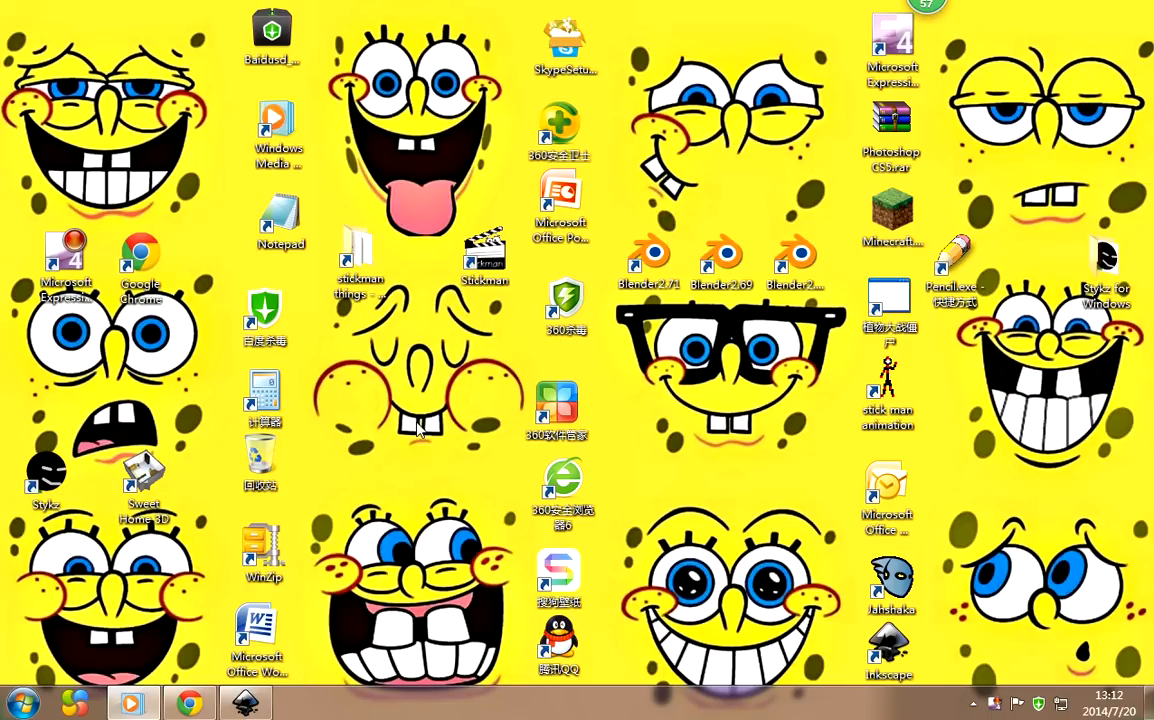